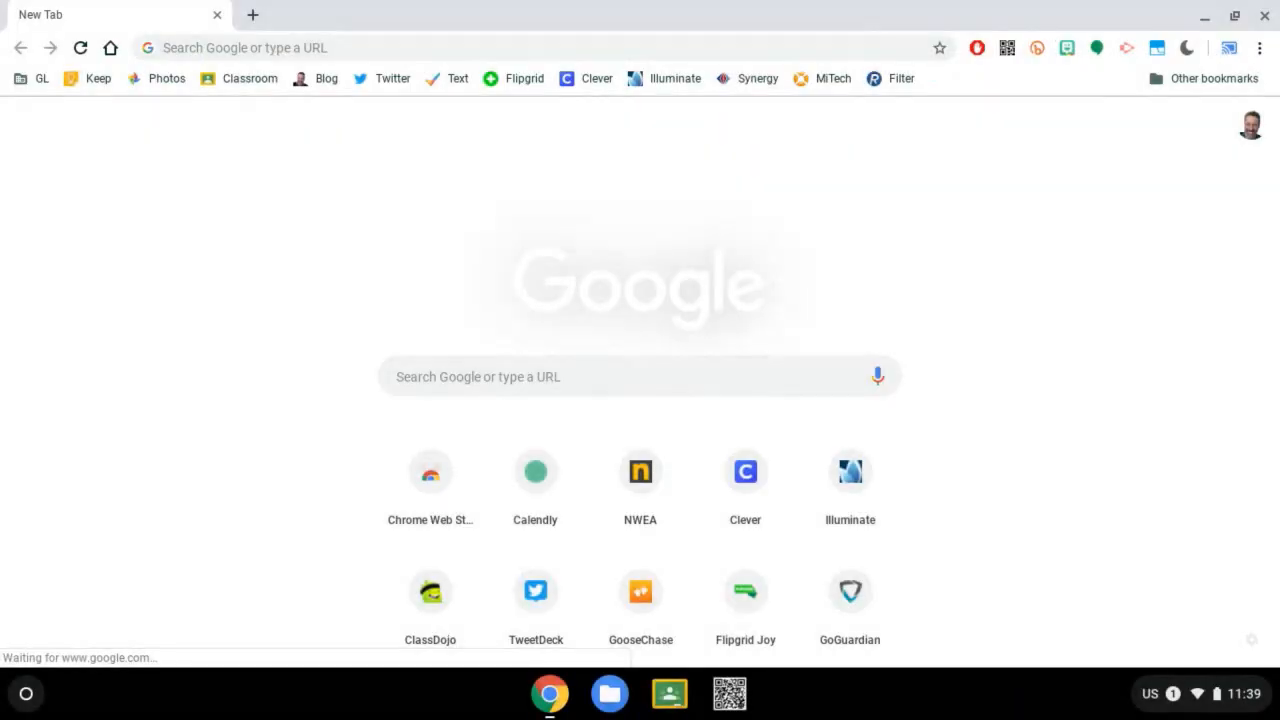
mouse_move(1165, 469)
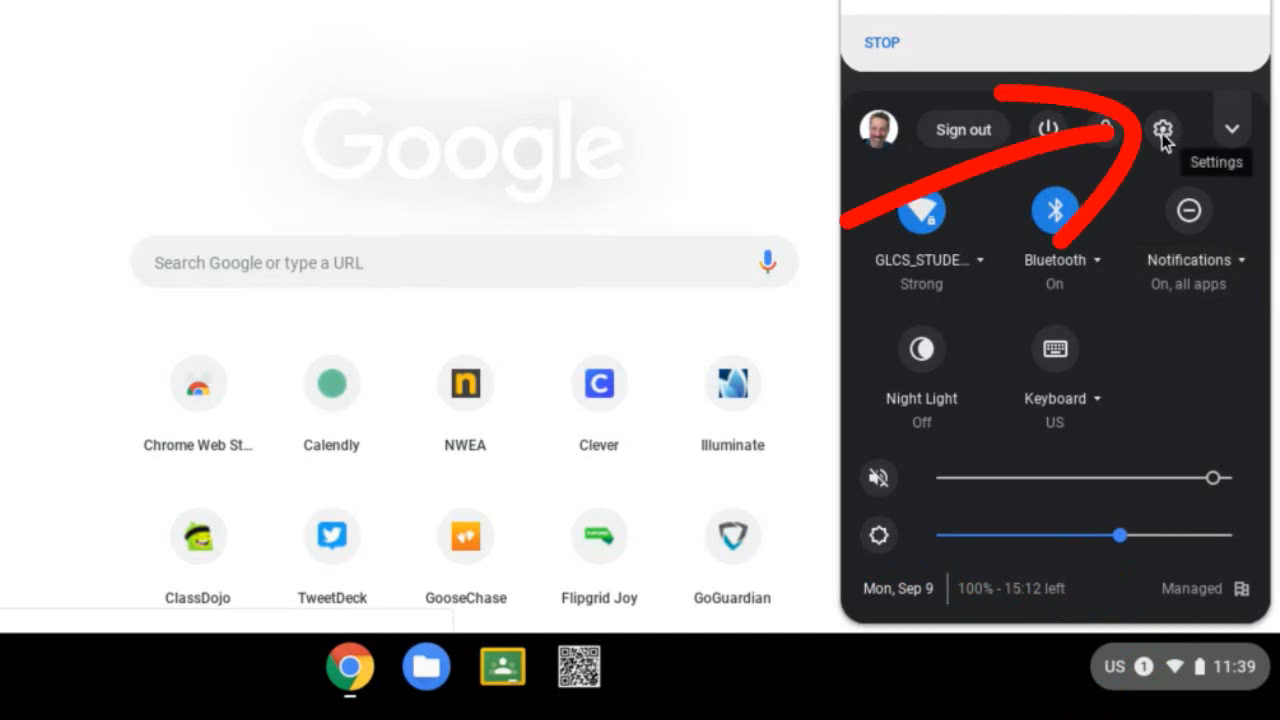
Launch Settings from quick settings and expand its side menu of sections
click(1163, 128)
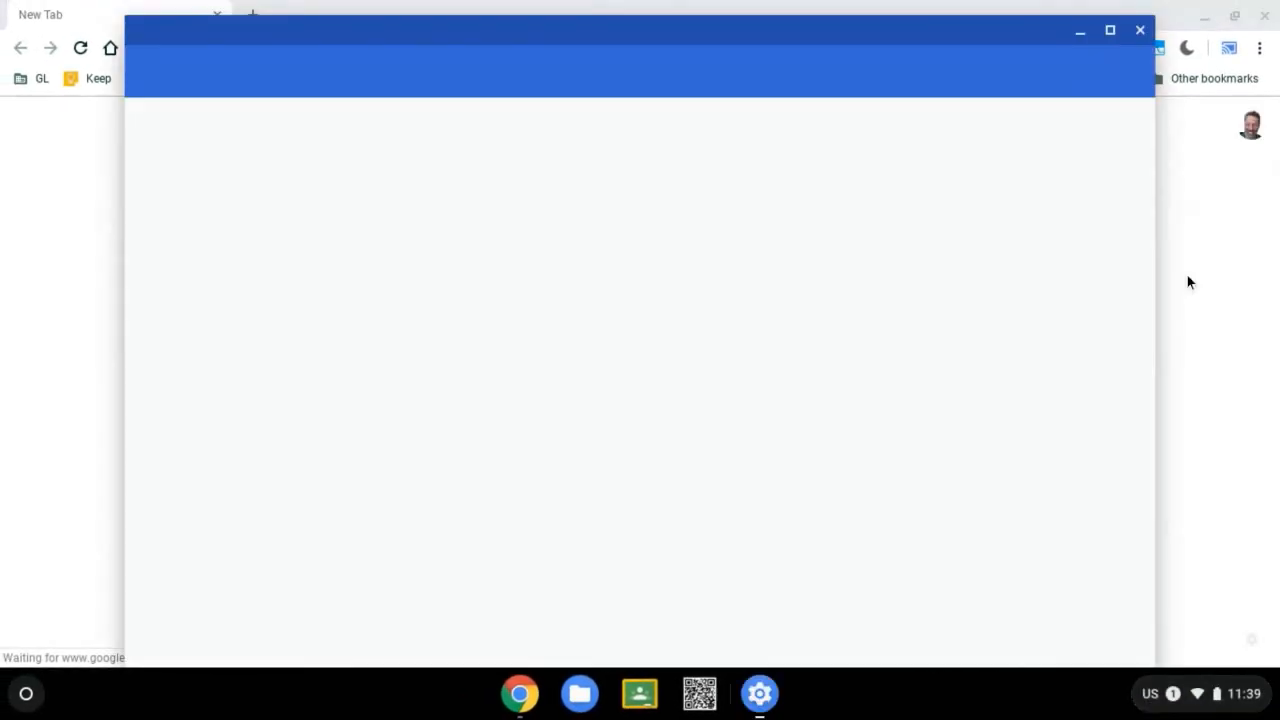
click(759, 692)
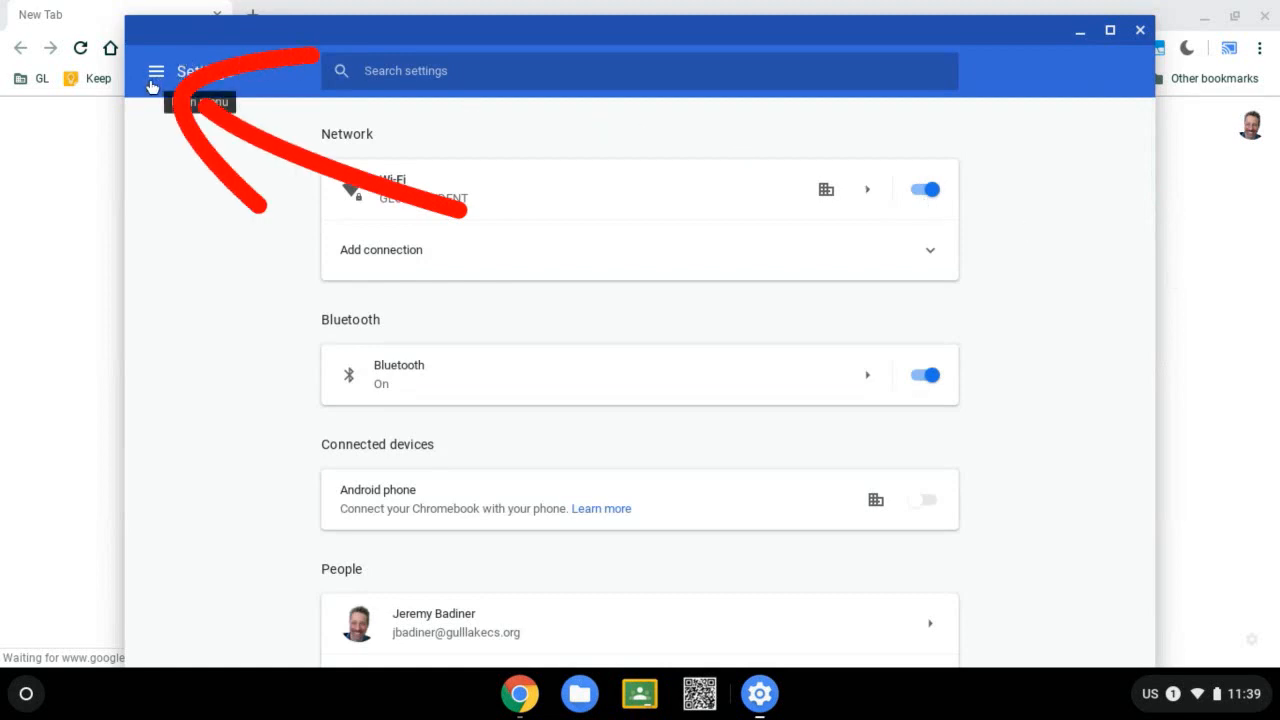
click(156, 71)
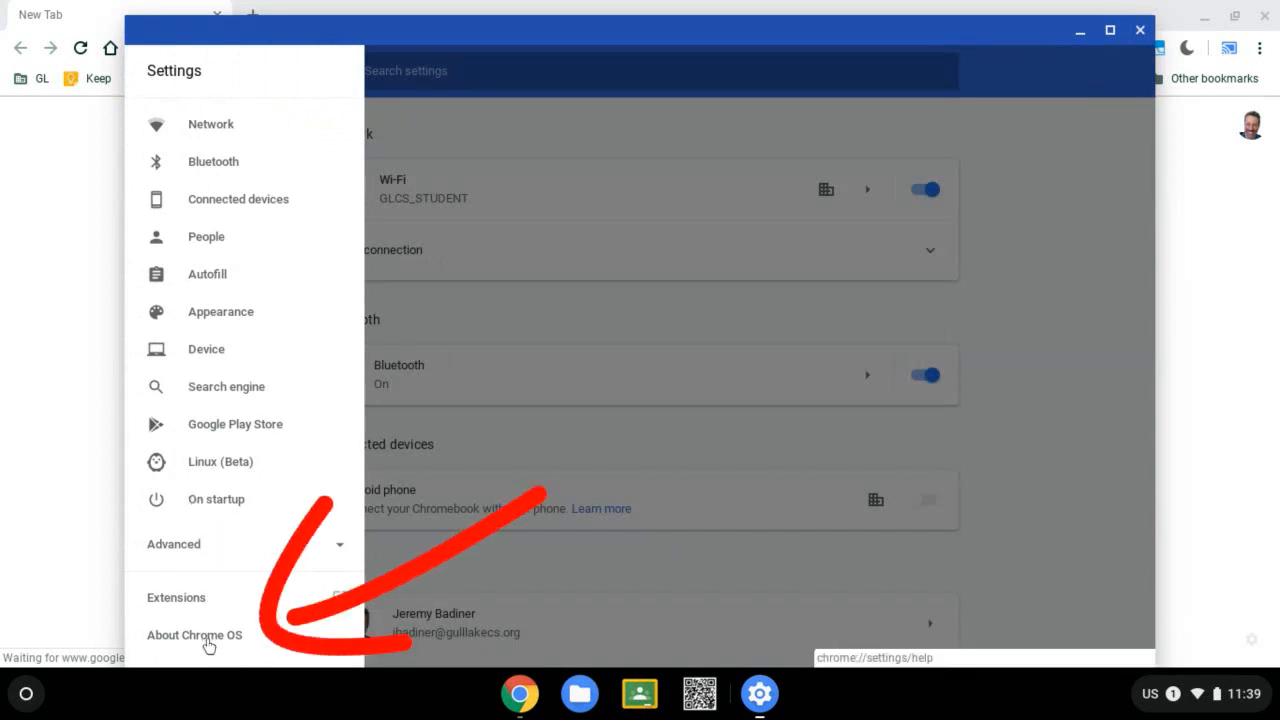
Open About Chrome OS and check for updates, downloading an update that needs a restart
click(194, 635)
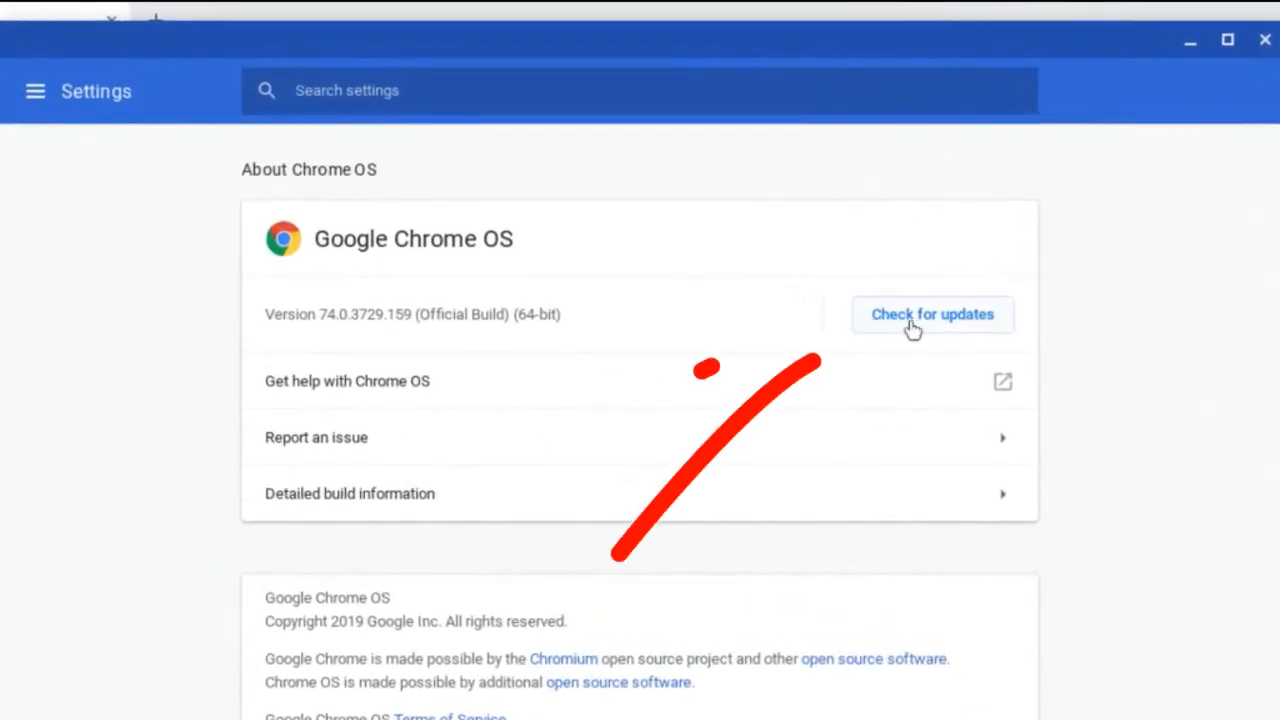
click(931, 314)
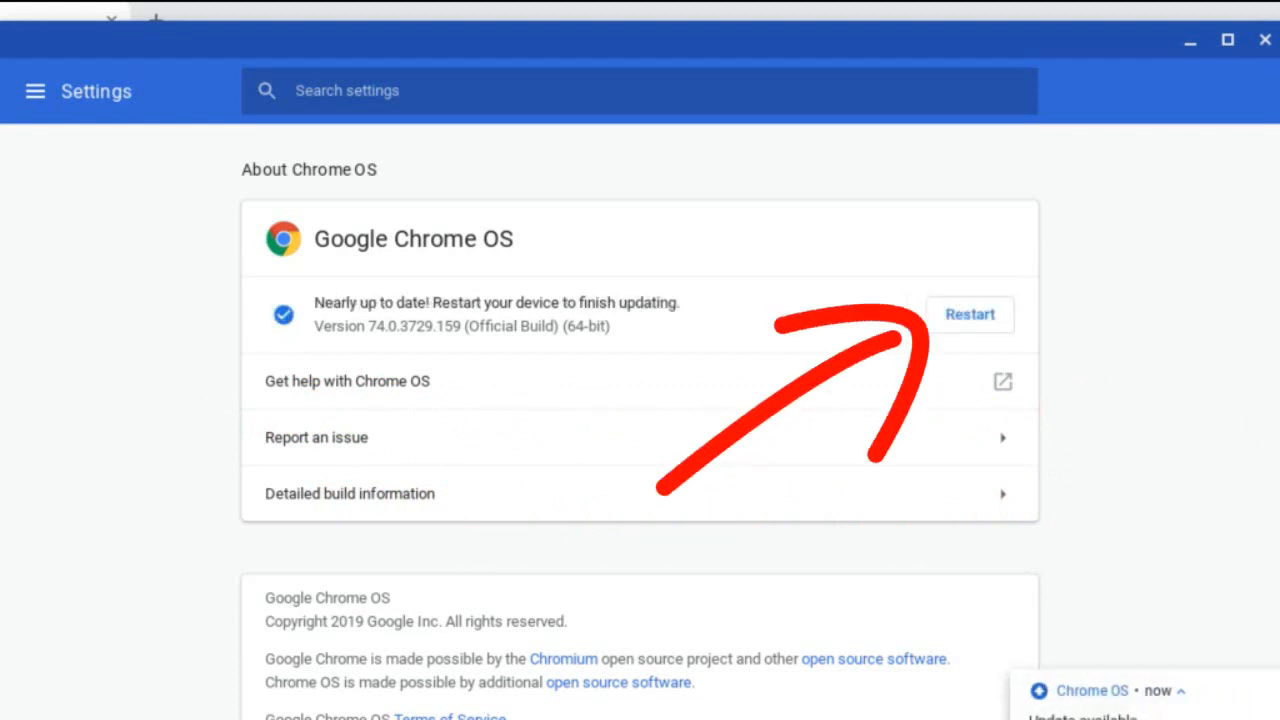
mouse_move(908, 302)
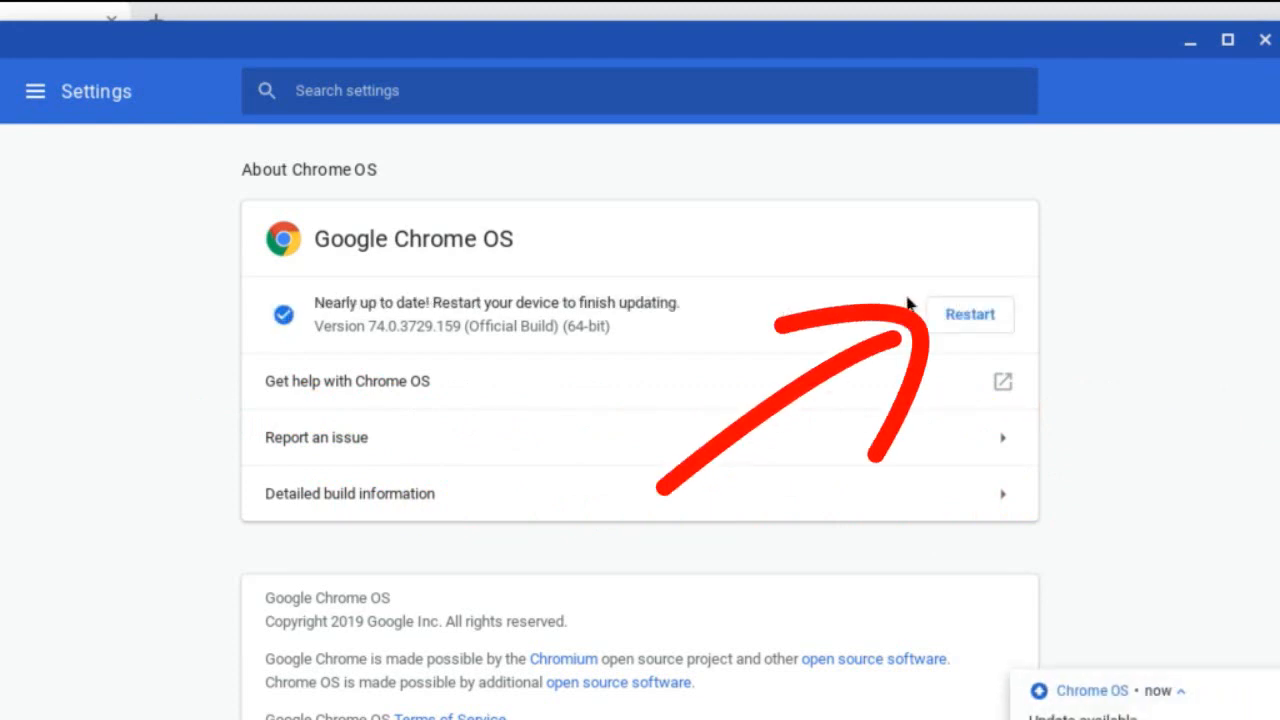